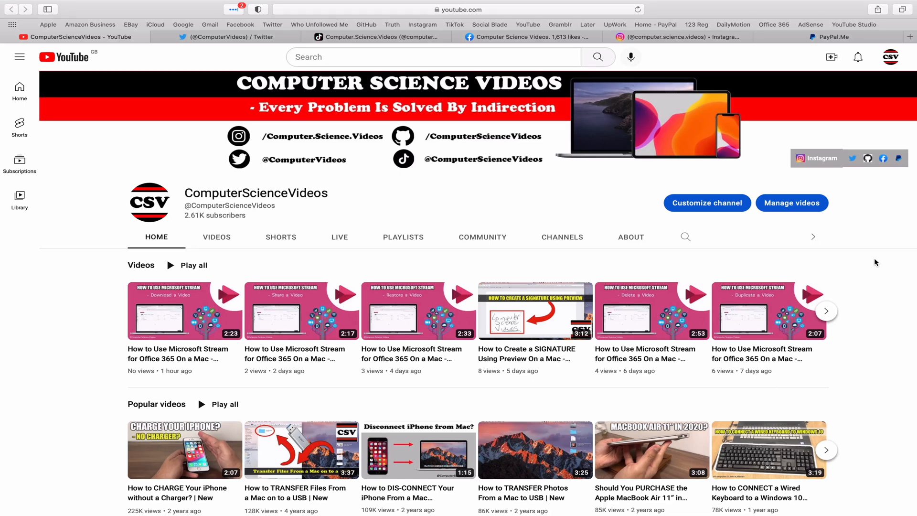
mouse_move(852, 250)
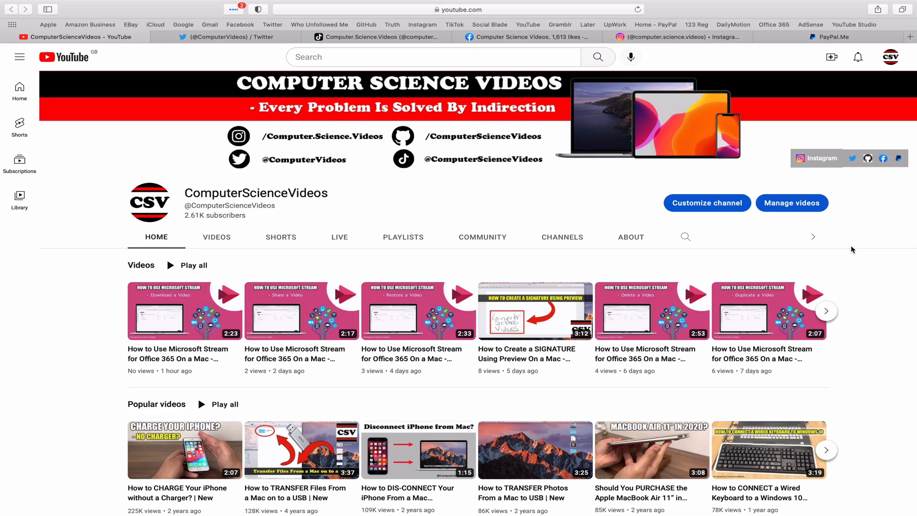
Browse the channel's Twitter, TikTok, Facebook and Instagram tabs, then land on the Google homepage
click(223, 37)
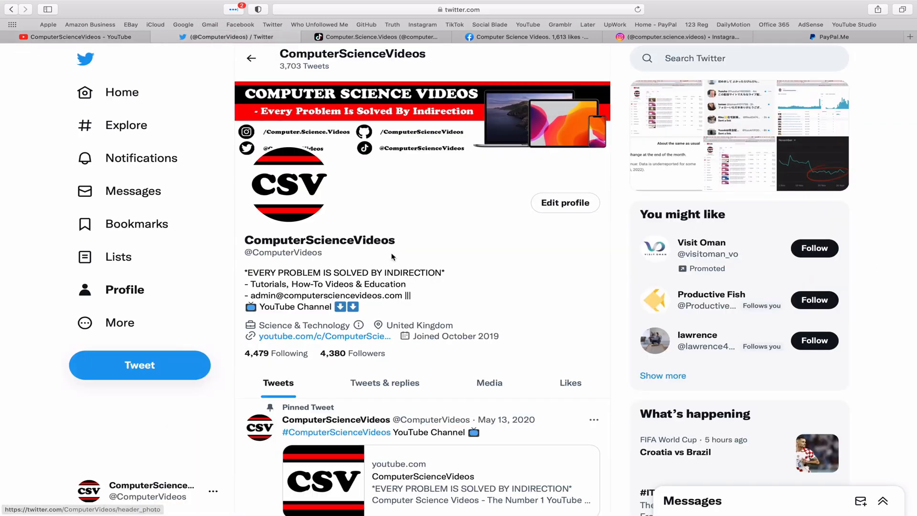
mouse_move(564, 203)
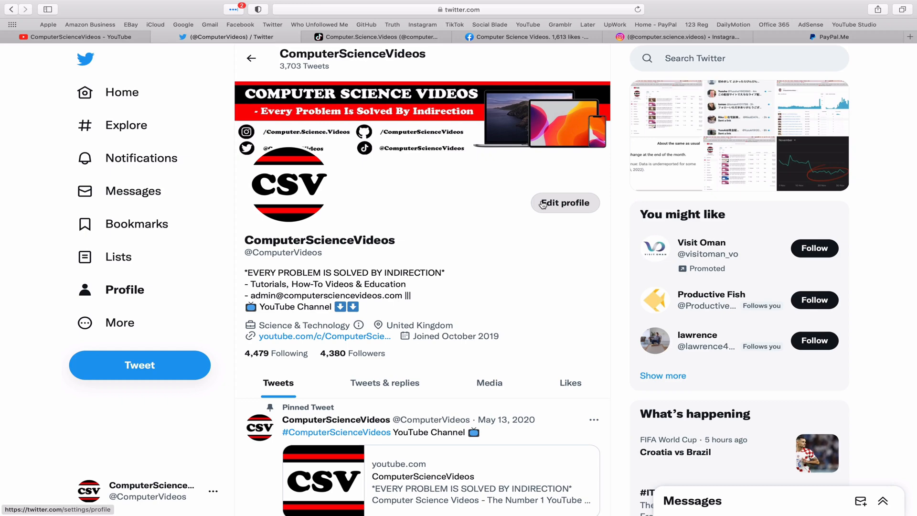
click(380, 38)
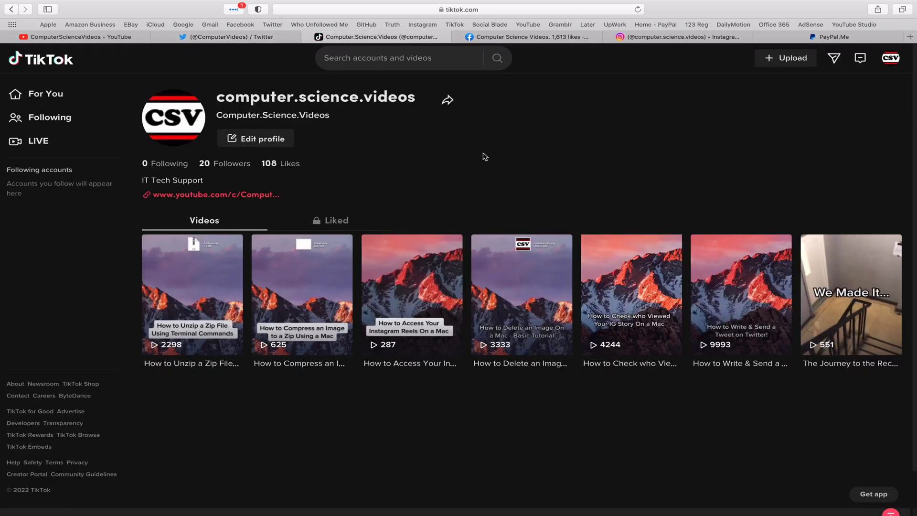
click(526, 37)
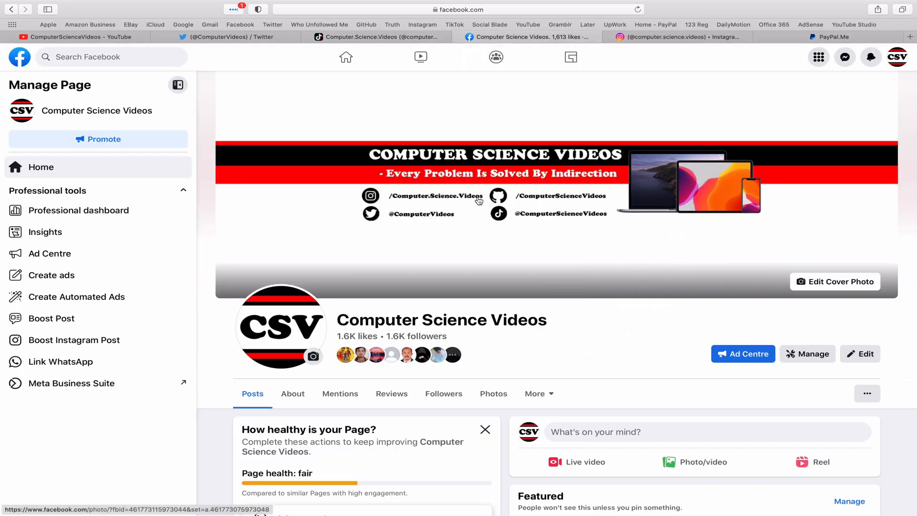
mouse_move(710, 56)
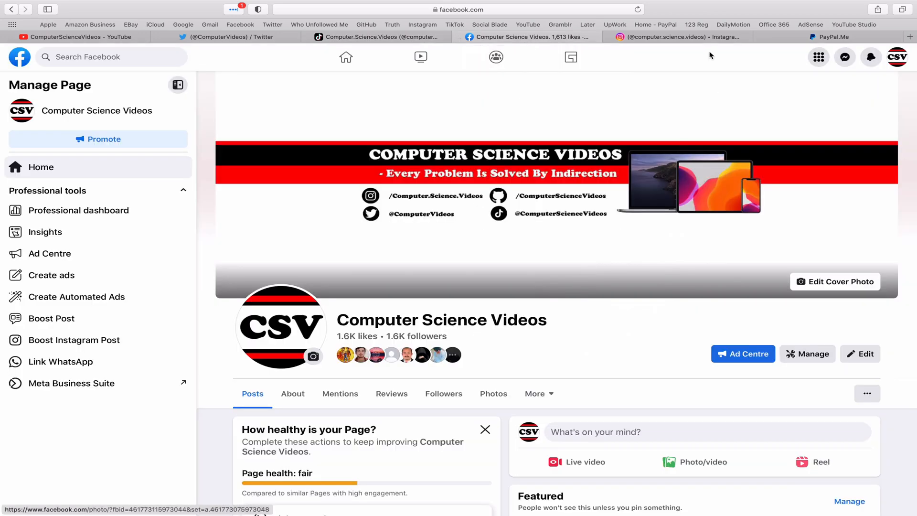
click(664, 37)
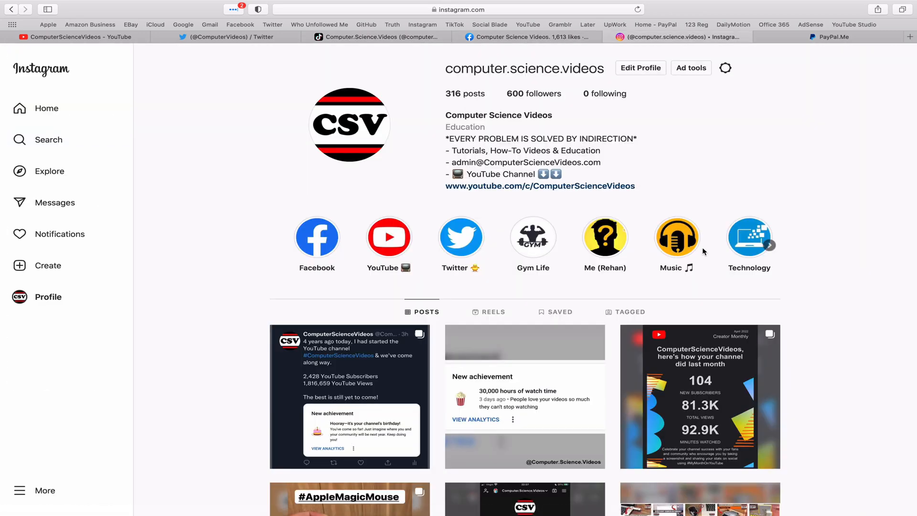
click(830, 37)
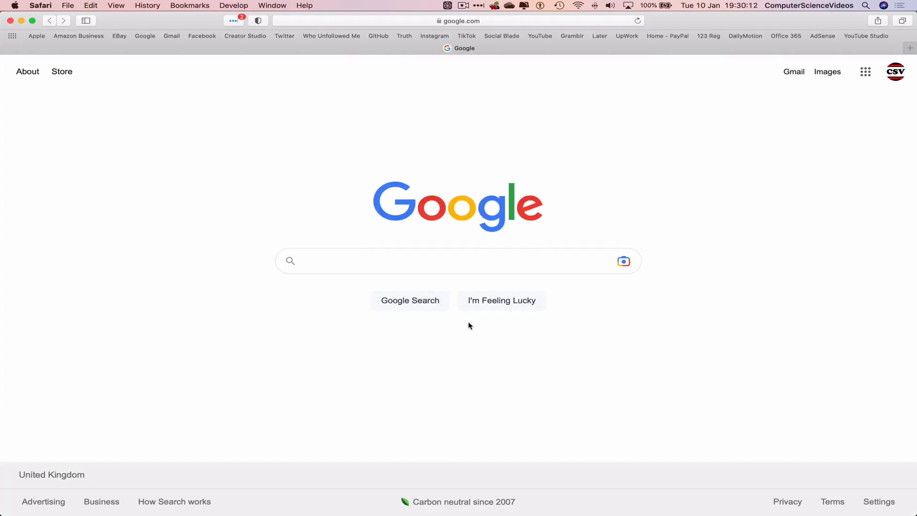
Show the ComputerScienceVideos profile on Truth Social with its pinned post and recent truths
click(404, 35)
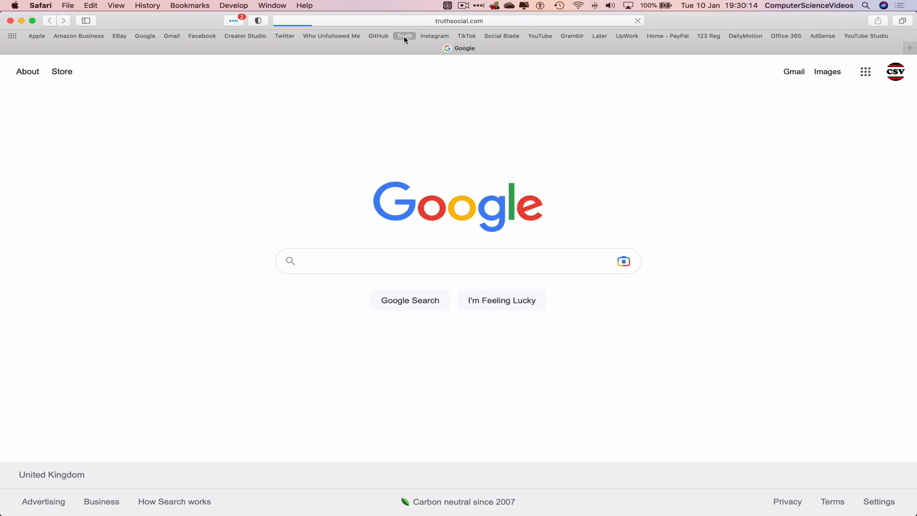
click(403, 36)
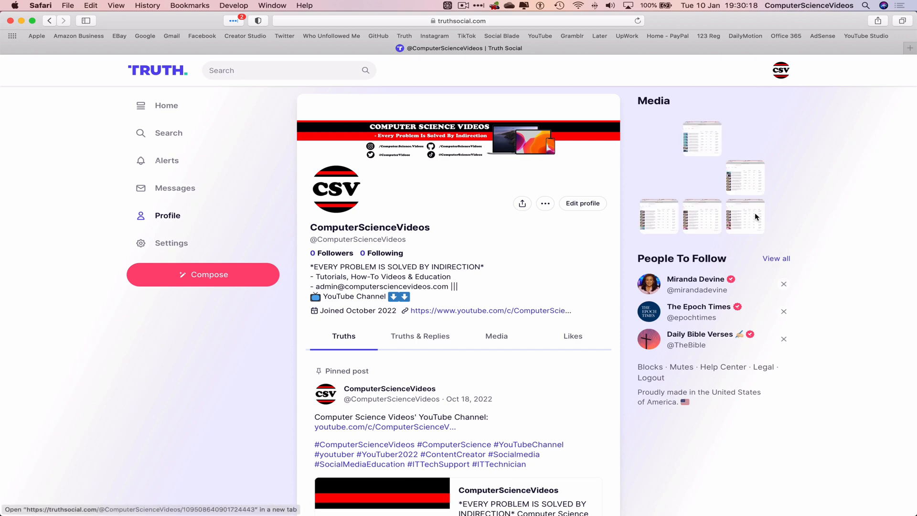
scroll(down, 3)
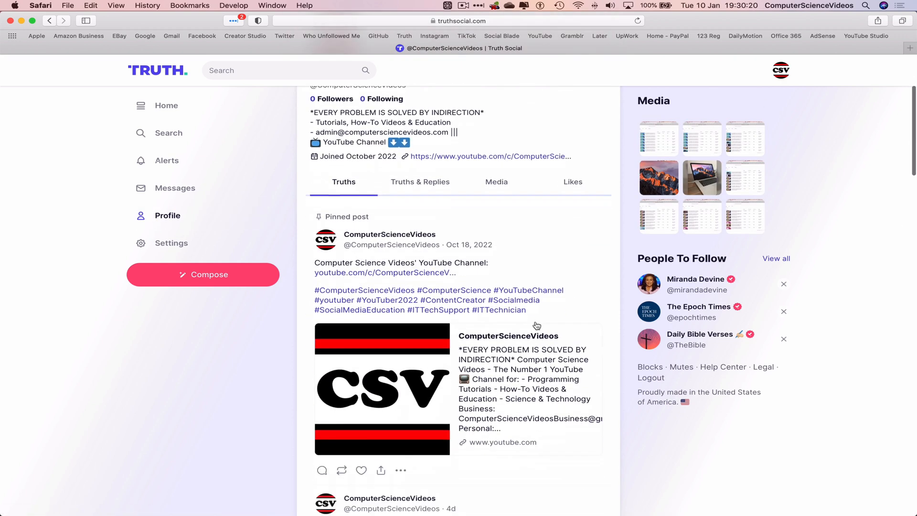
scroll(down, 3)
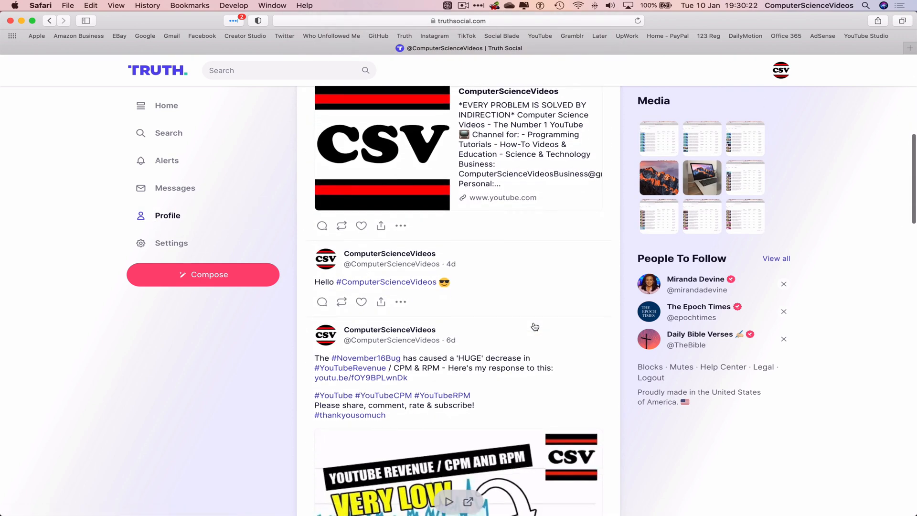
mouse_move(514, 273)
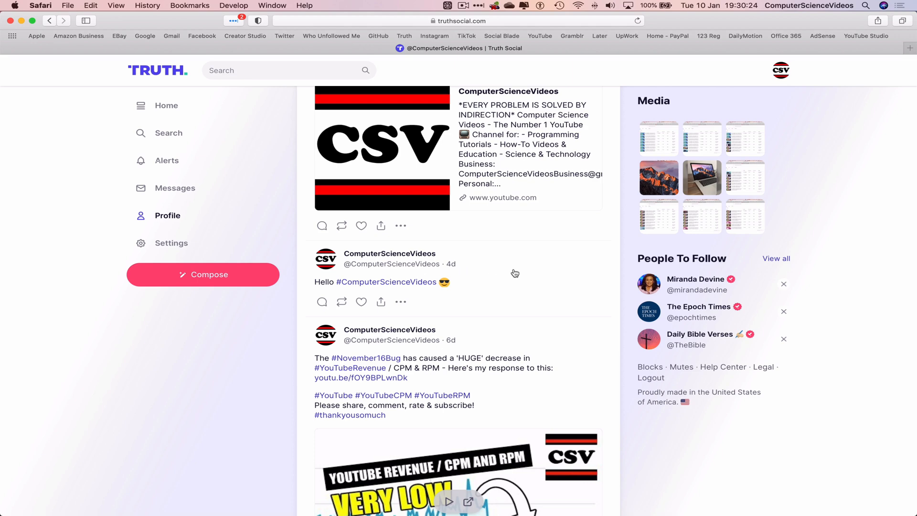
mouse_move(399, 307)
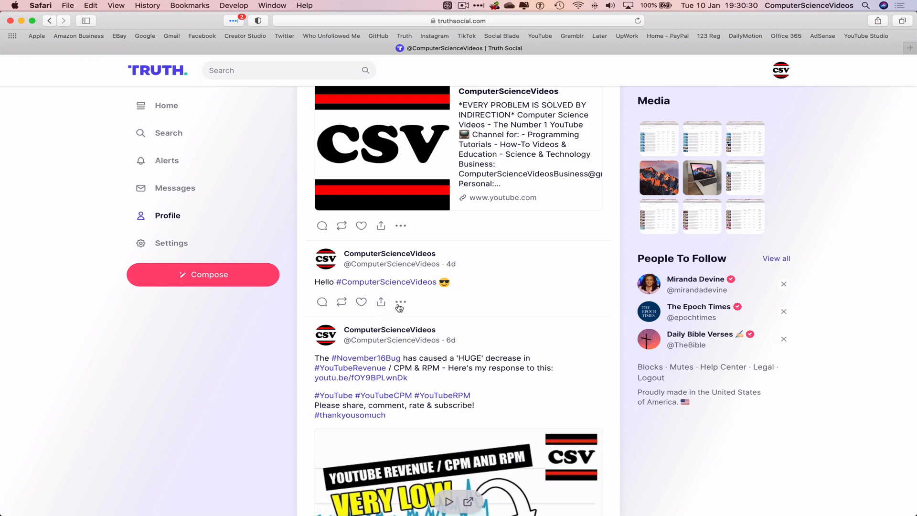
Copy the Hello post's link, then ready a fresh Google tab's address bar for a URL
click(400, 303)
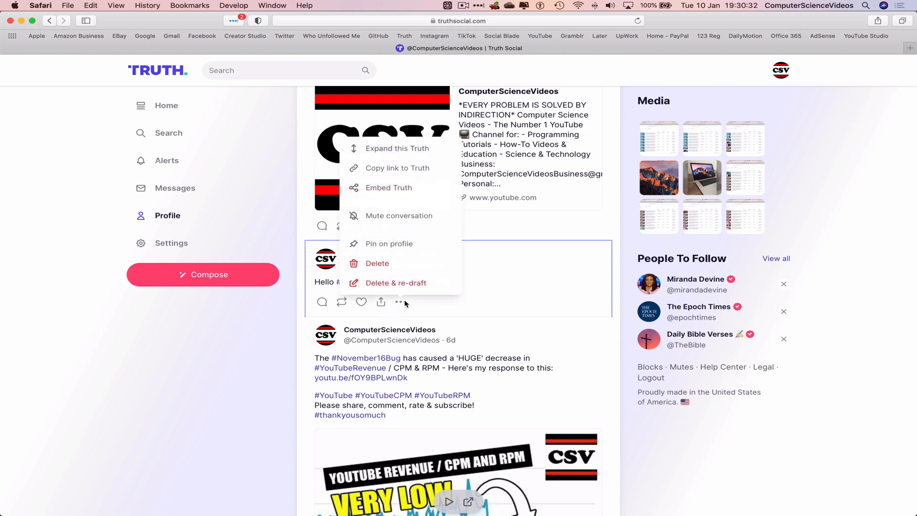
mouse_move(398, 168)
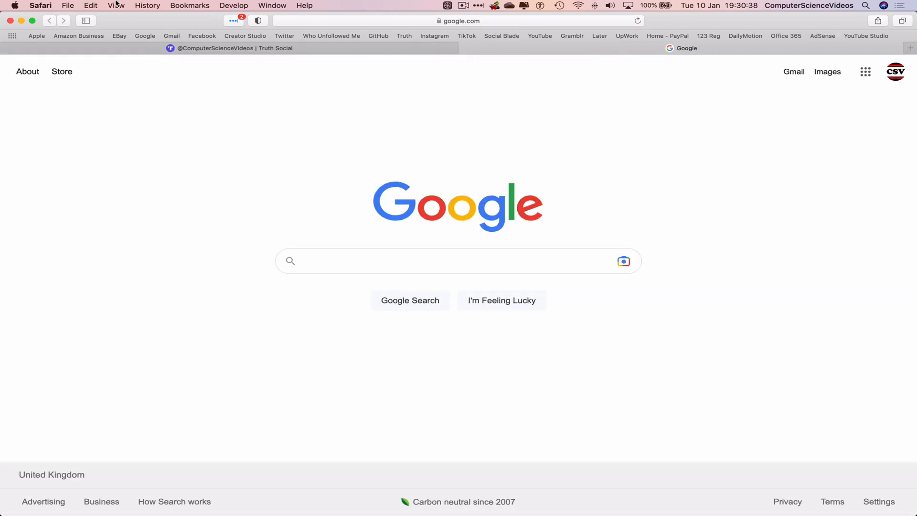
click(68, 6)
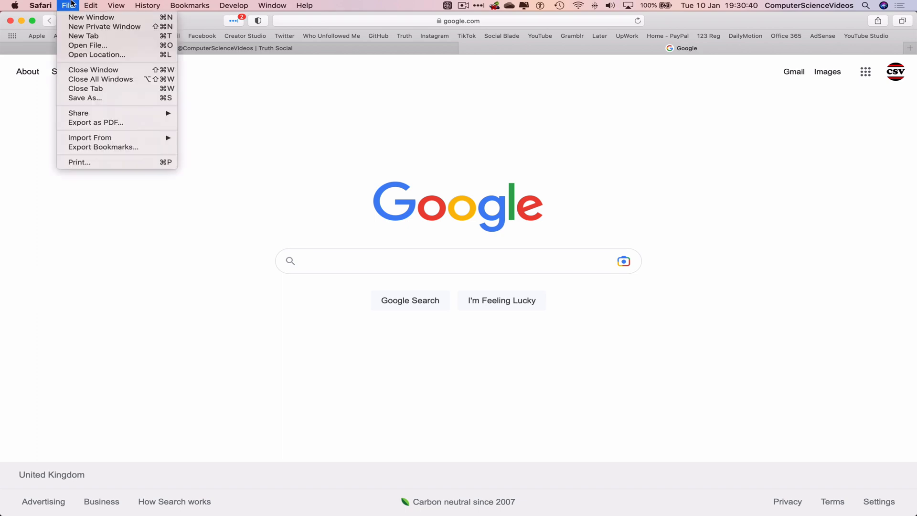
mouse_move(103, 27)
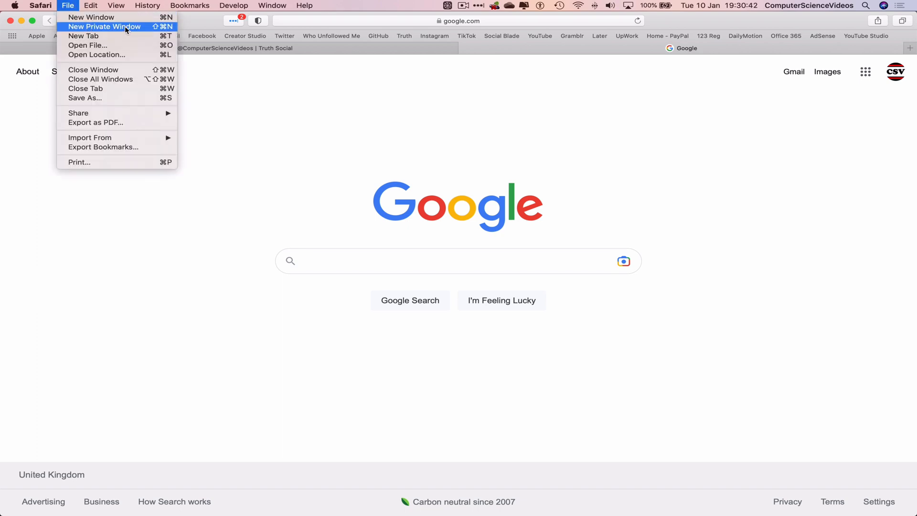
click(104, 27)
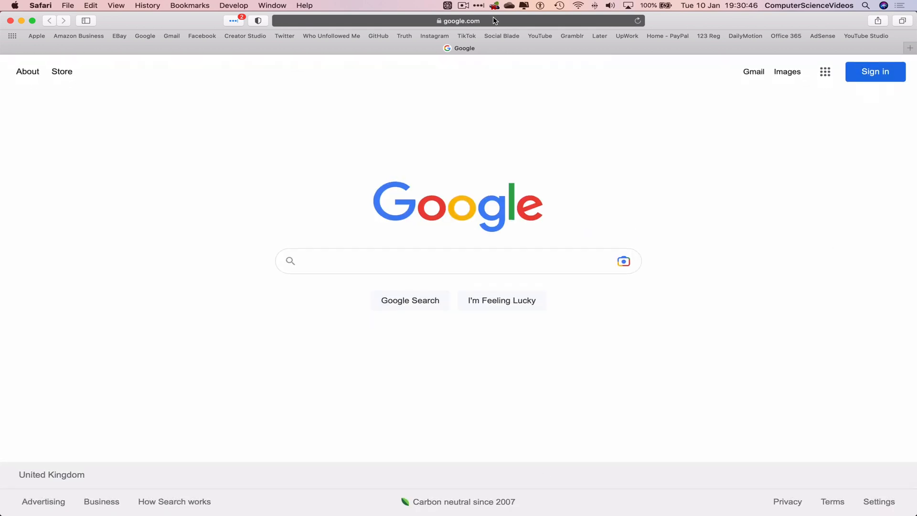
click(460, 20)
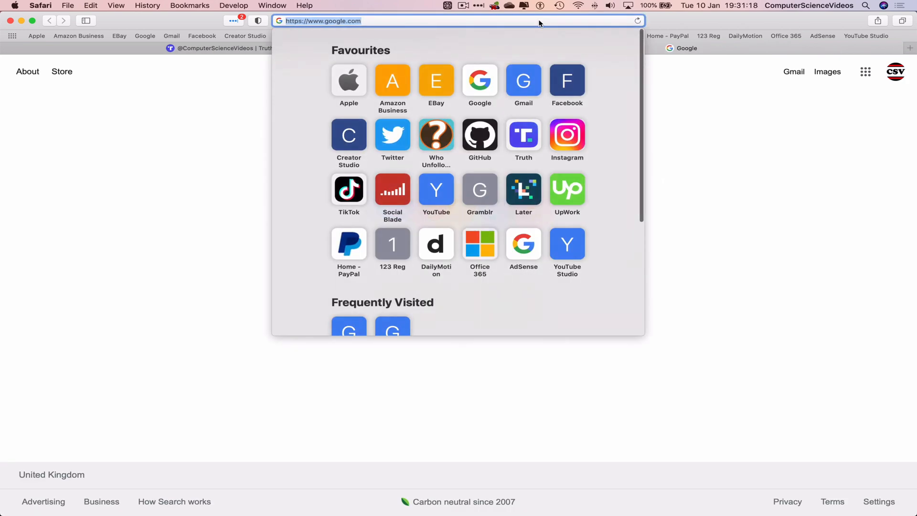
Load the copied truthsocial.com status URL to show the Hello post on its own page
text(https://truthsocial.com/users/ComputerScienceVideos/statuses/109638483167582360)
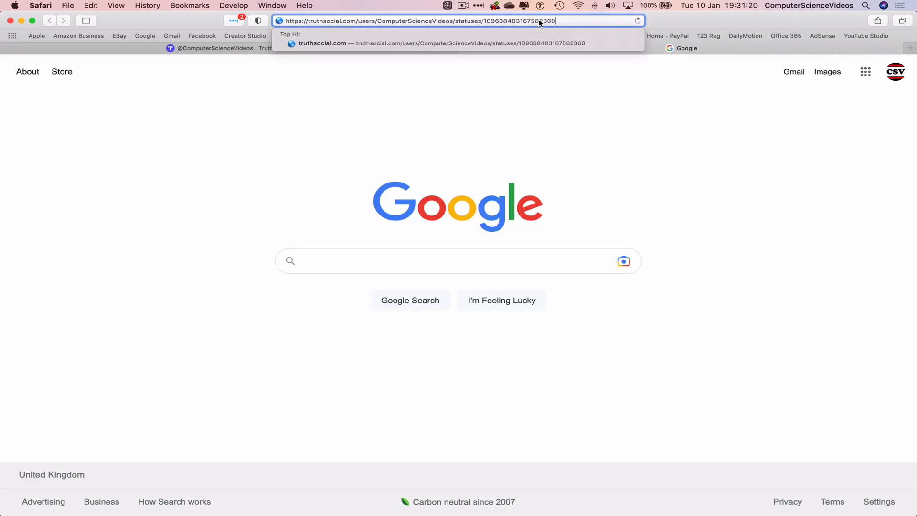
key(Return)
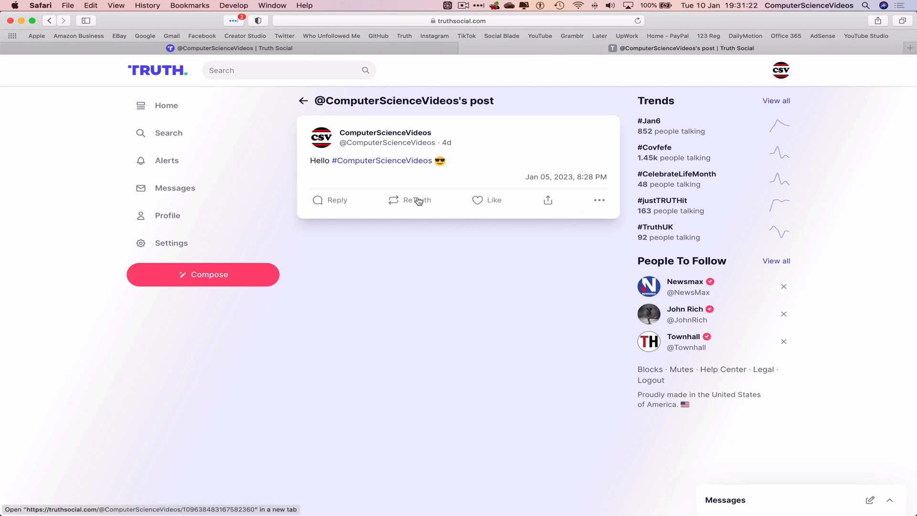
From the profile, use Expand this Truth to reach the same standalone view of the Hello post
click(167, 214)
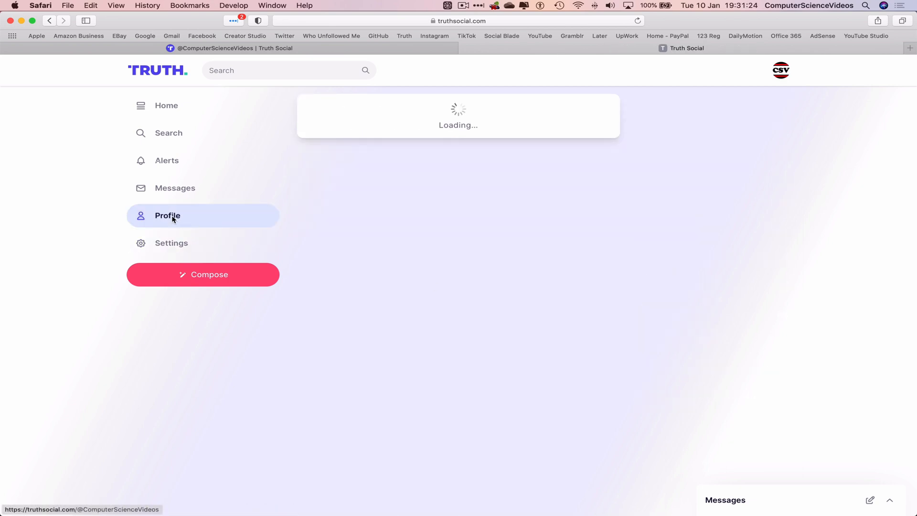
click(168, 215)
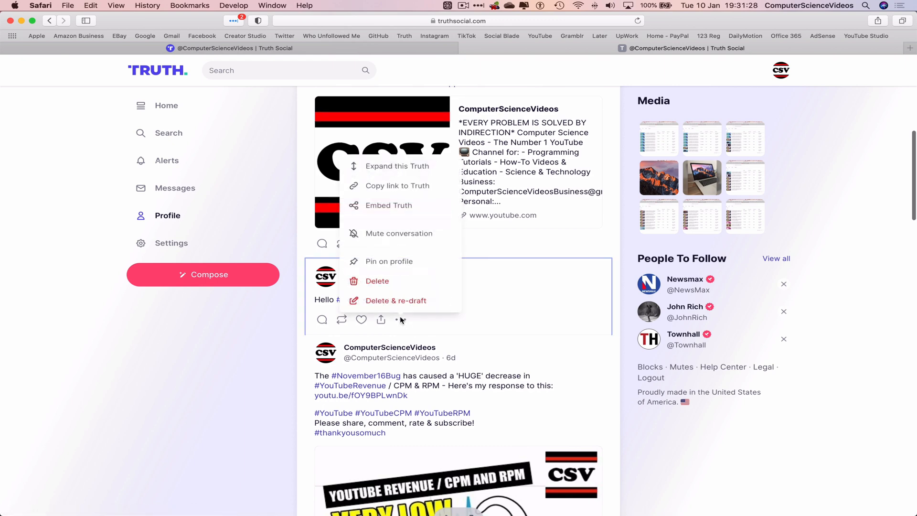
mouse_move(399, 233)
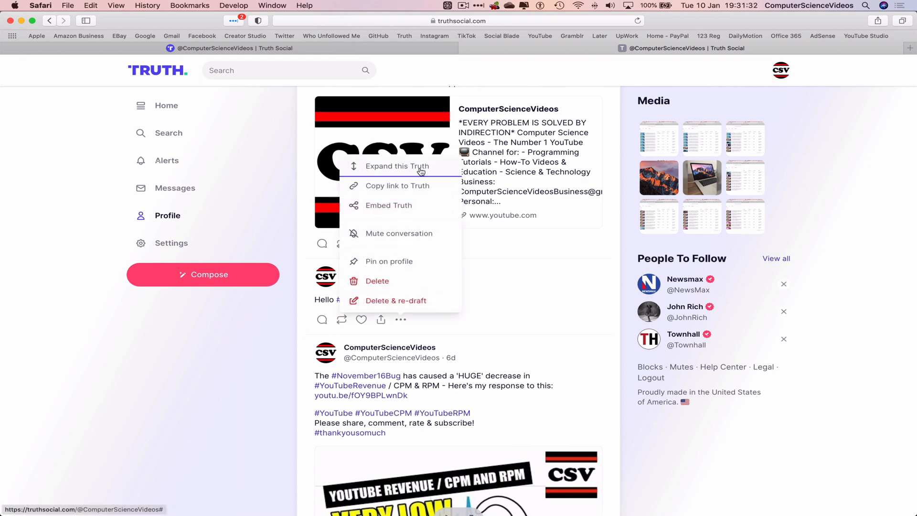
click(397, 165)
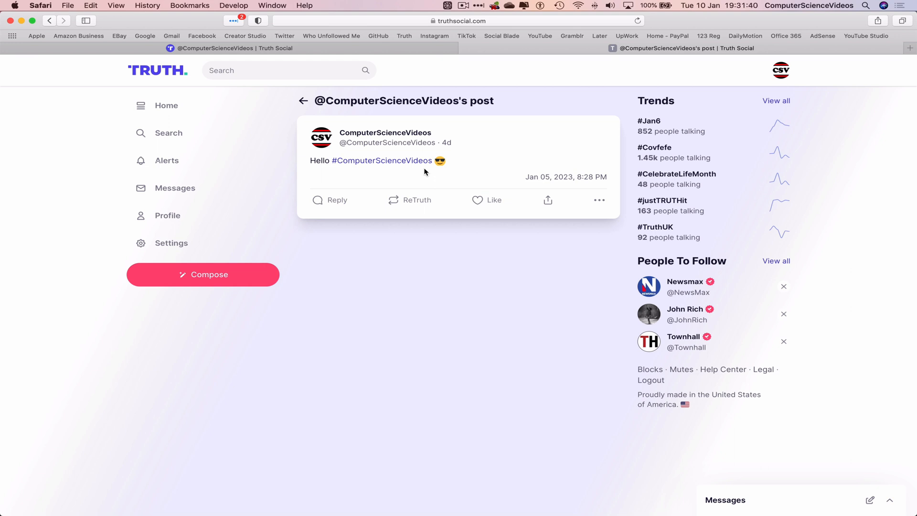
mouse_move(38, 5)
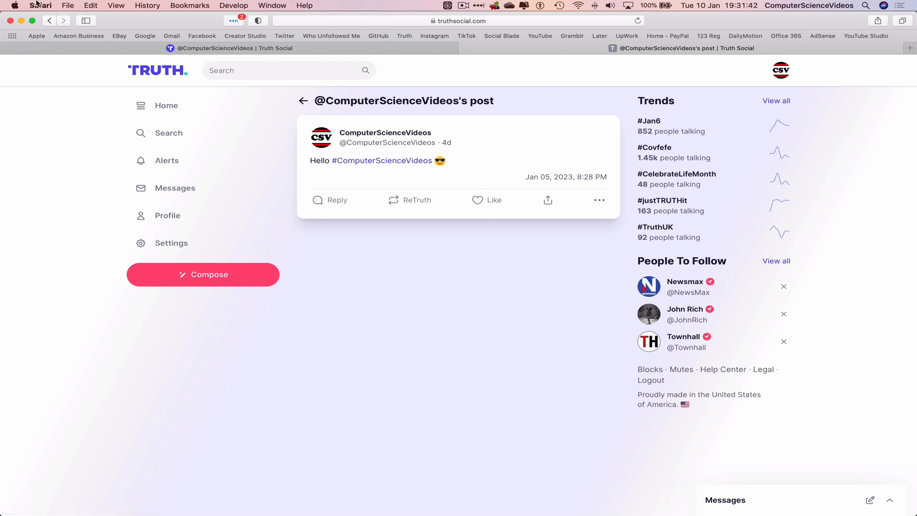